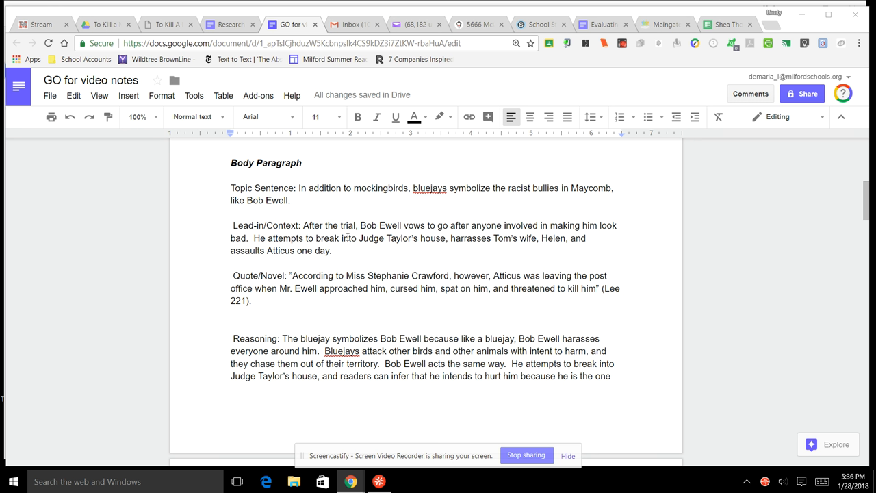
mouse_move(425, 244)
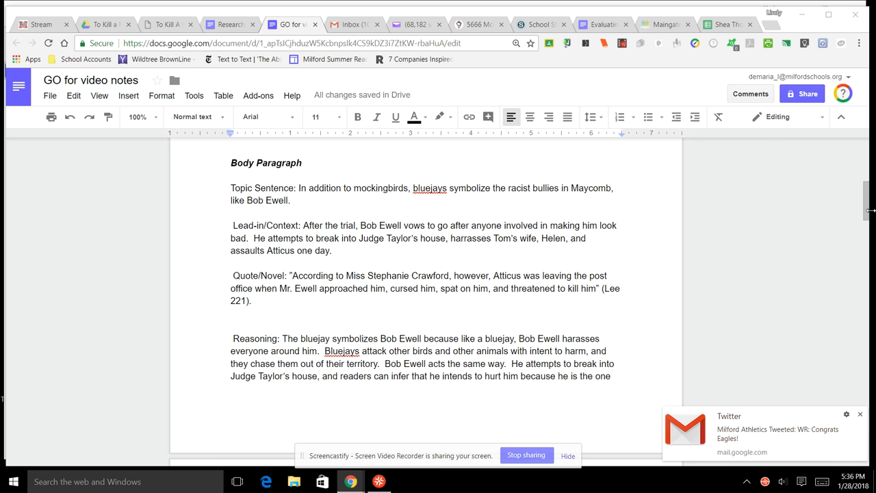
- Lowercase the capital A in "Tom's Attorney" in the reasoning paragraph
scroll("down", 3)
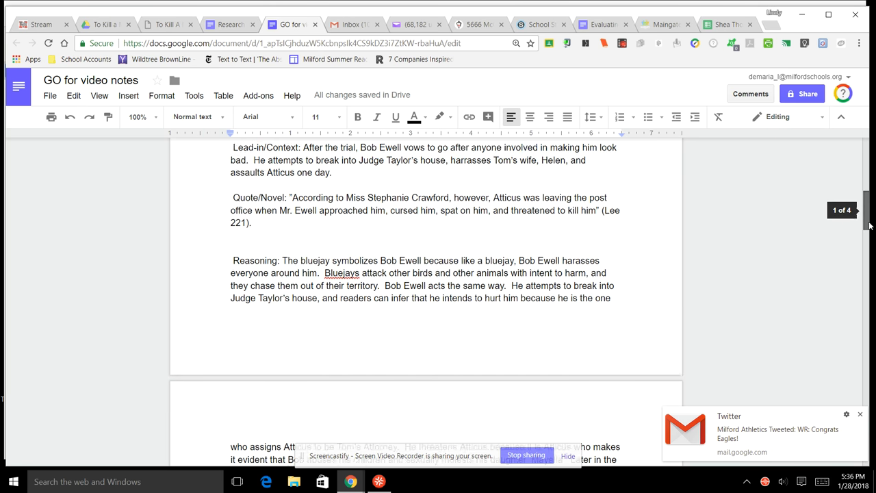
scroll("down", 3)
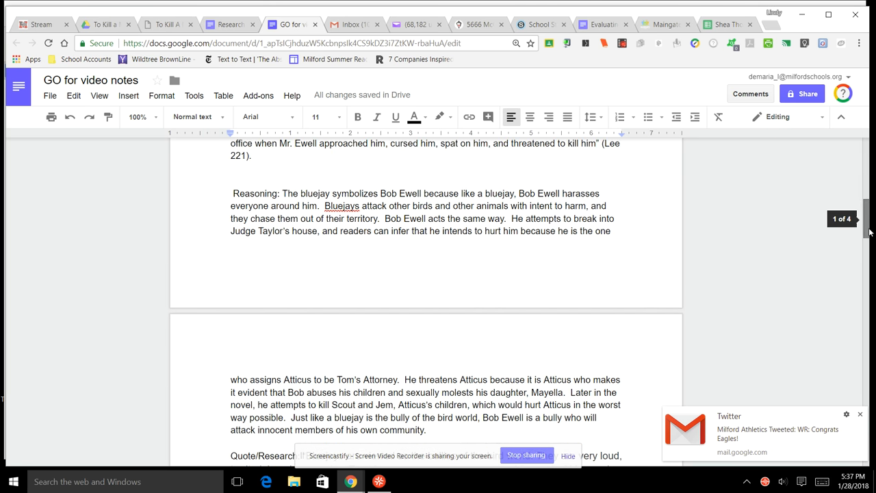
left_click(858, 414)
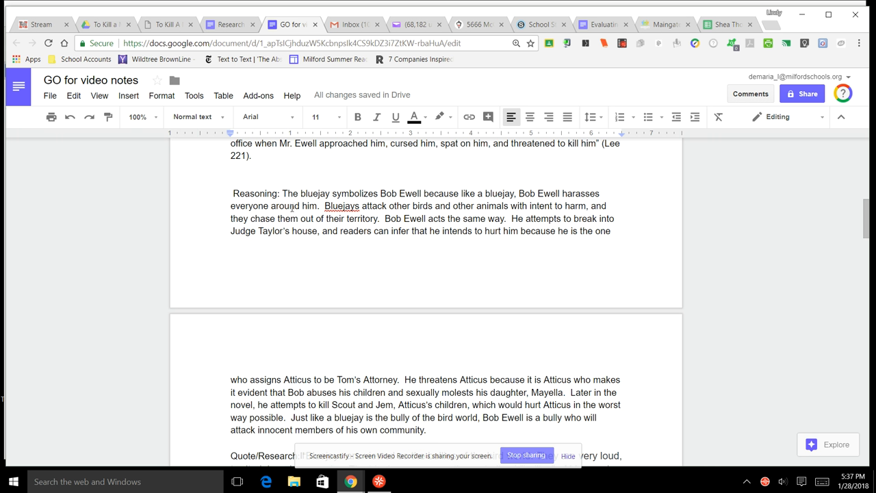
mouse_move(305, 209)
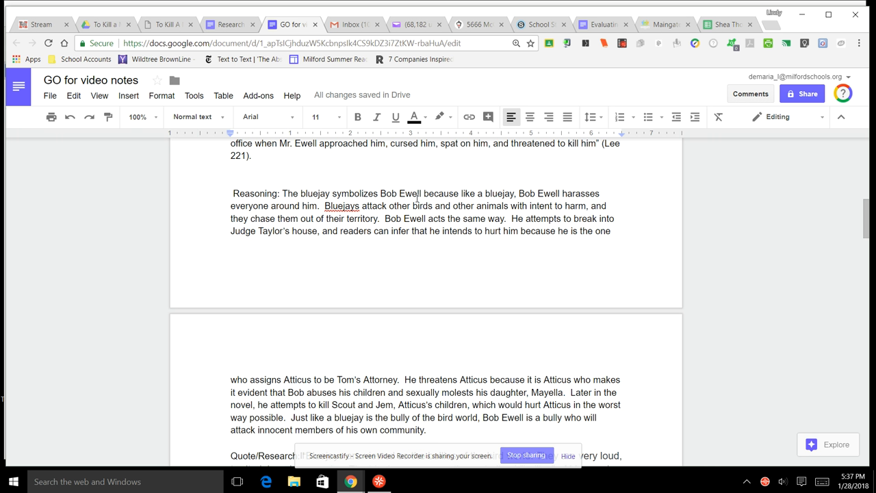
mouse_move(431, 202)
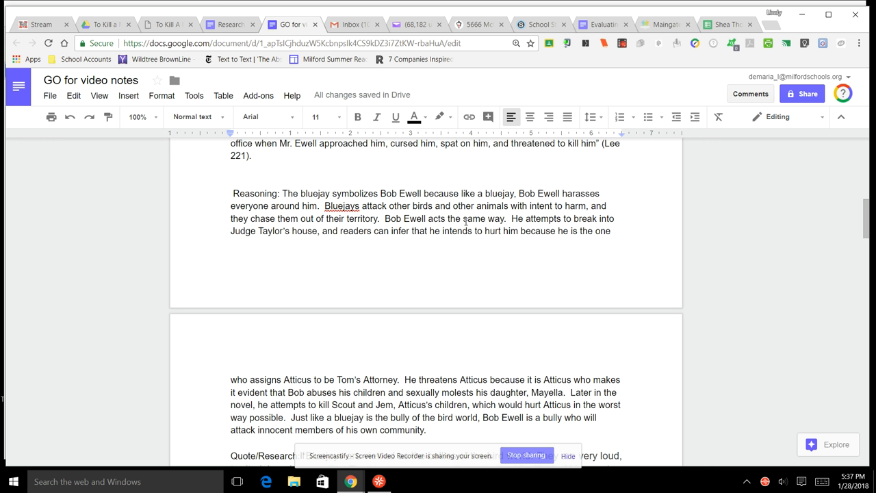
mouse_move(489, 224)
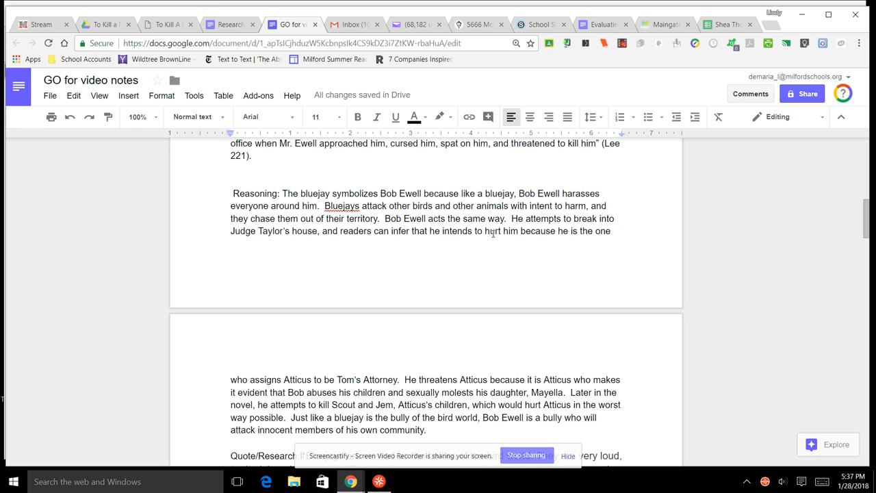
mouse_move(454, 274)
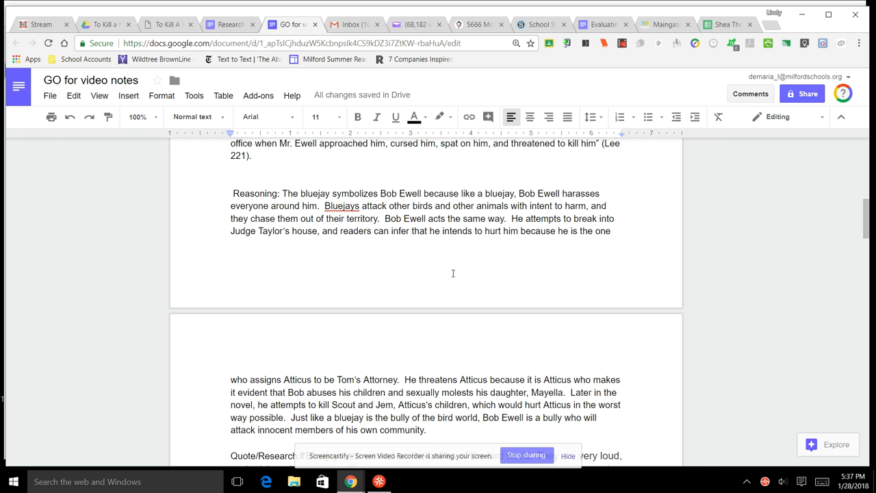
mouse_move(462, 354)
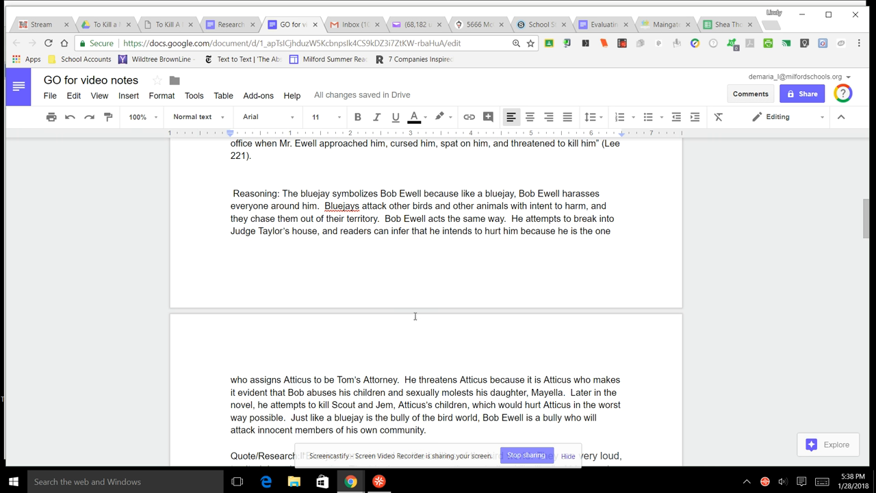
mouse_move(404, 289)
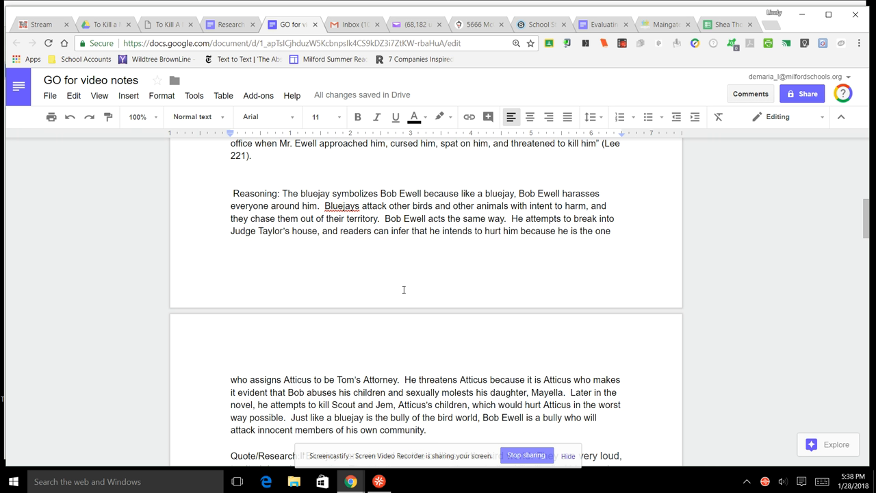
mouse_move(502, 271)
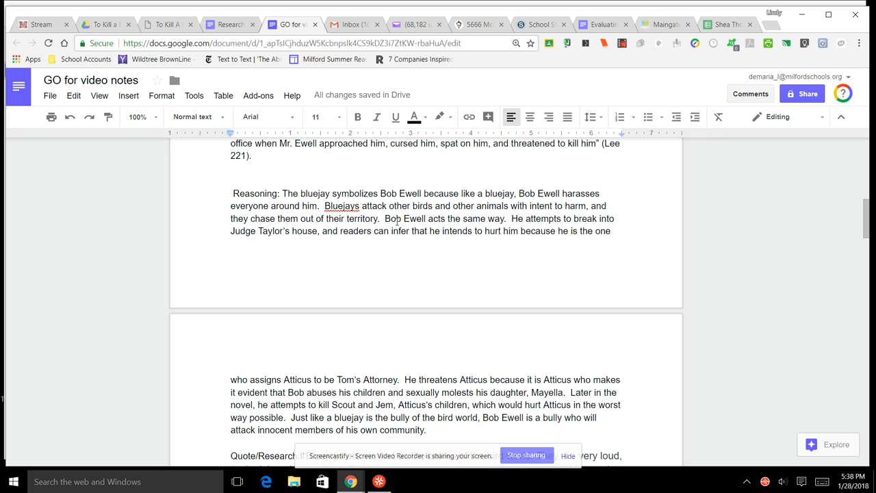
mouse_move(436, 249)
type("a")
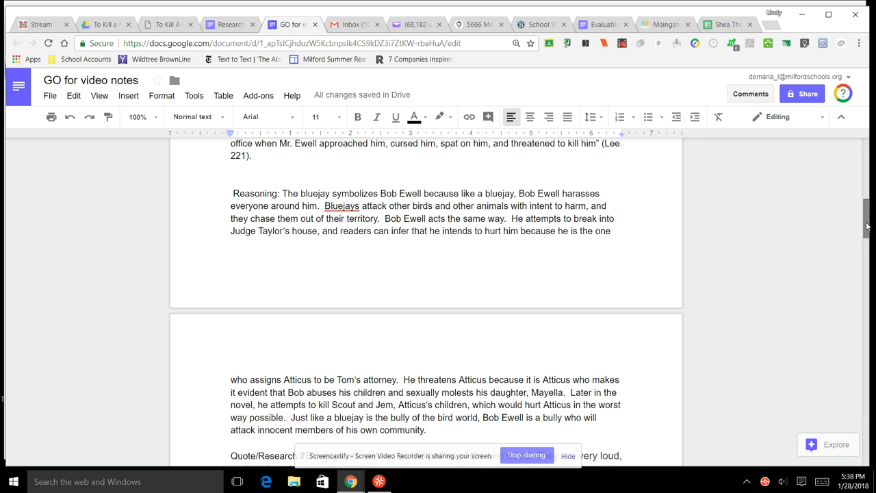
scroll("down", 3)
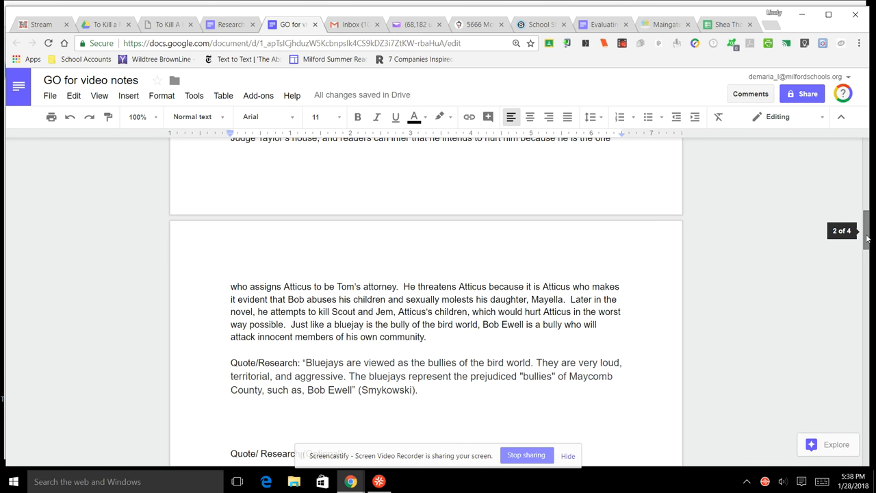
scroll("down", 3)
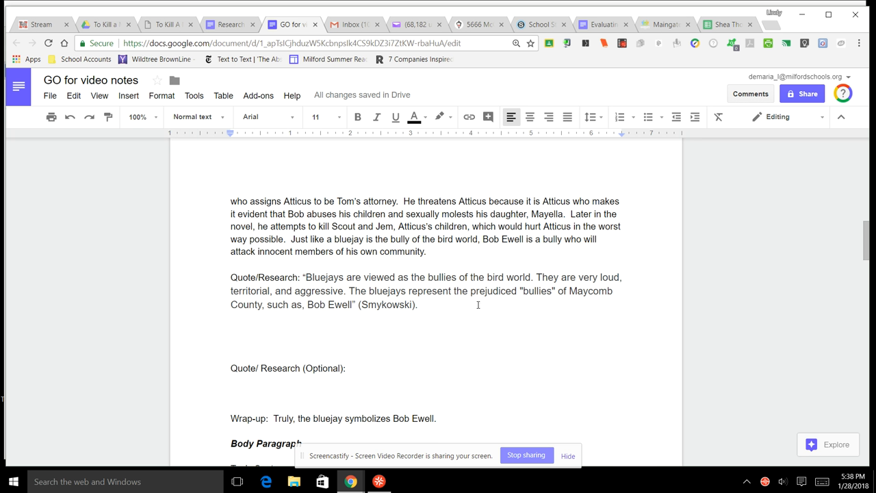
mouse_move(390, 291)
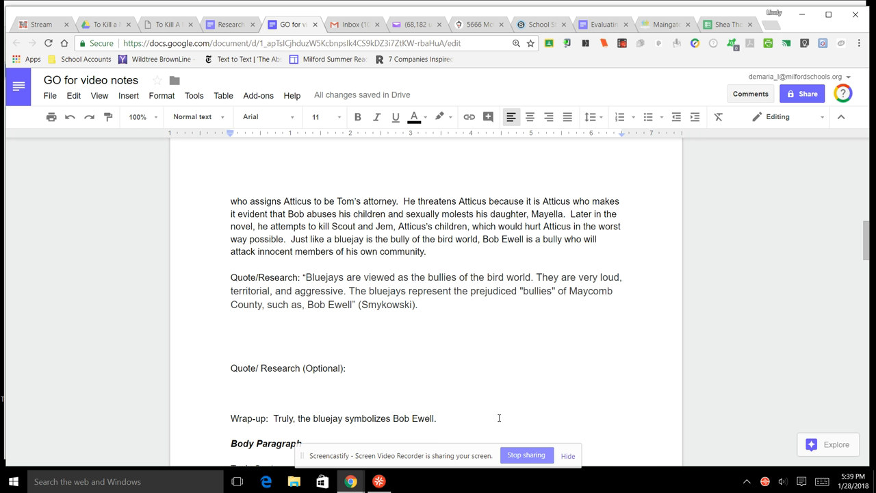
mouse_move(867, 247)
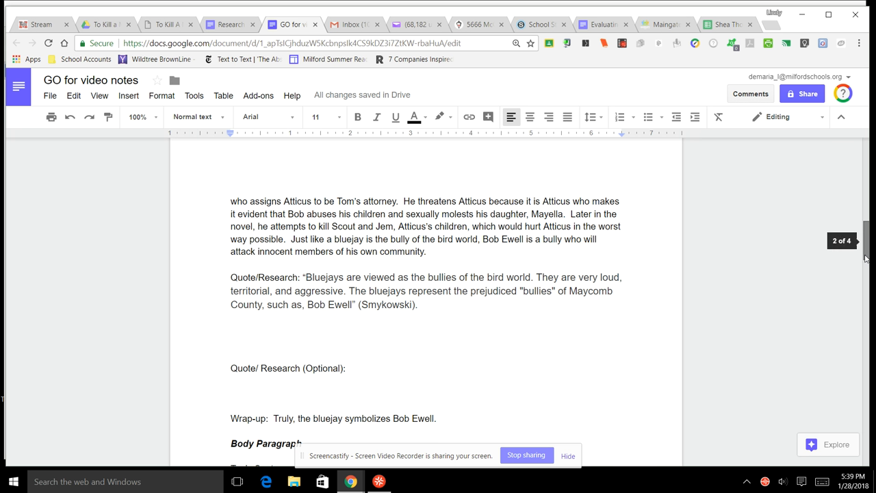